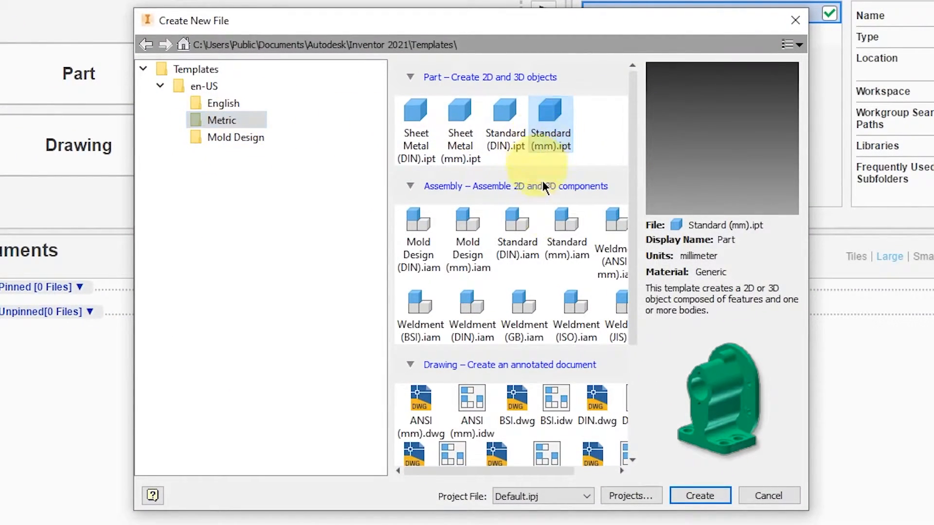
- Create a new Standard (mm).ipt metric part
click(699, 495)
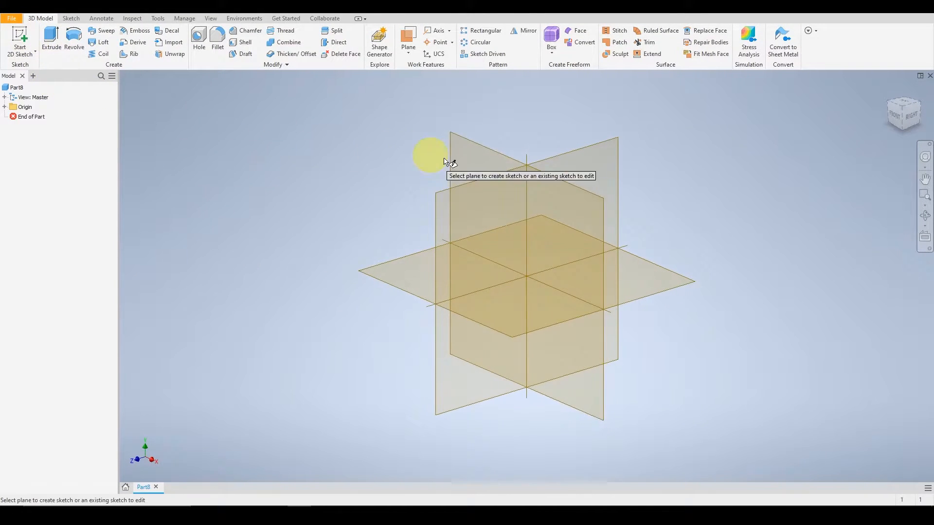
- Sketch a 19 mm hexagon on a plane and extrude it 10 mm into a prism
click(527, 208)
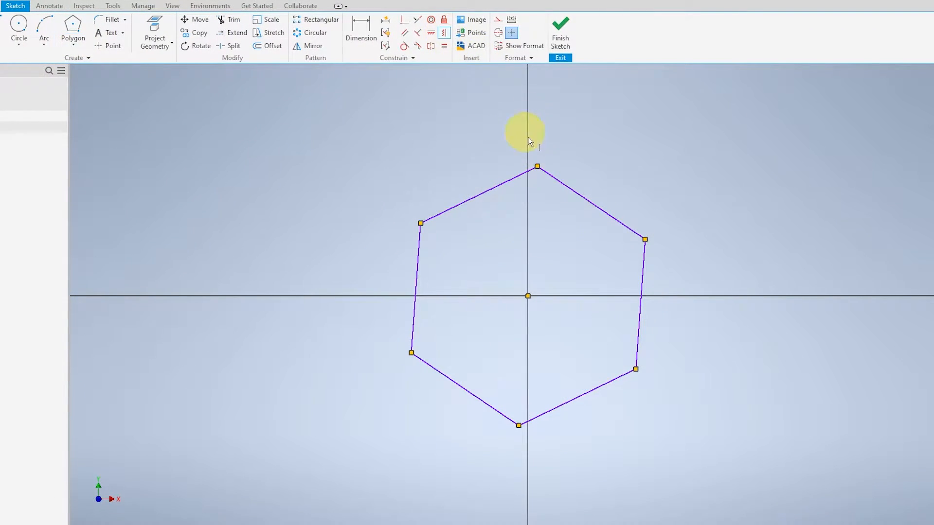
click(361, 27)
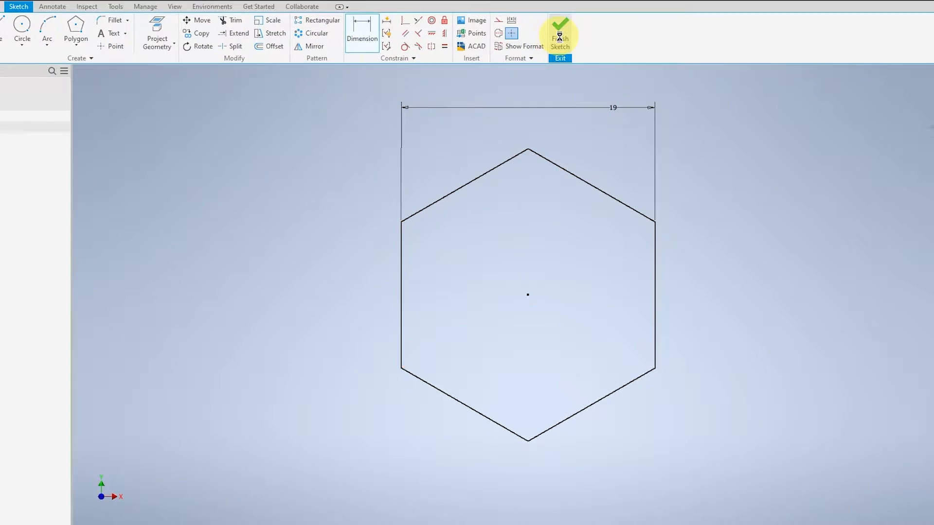
click(558, 36)
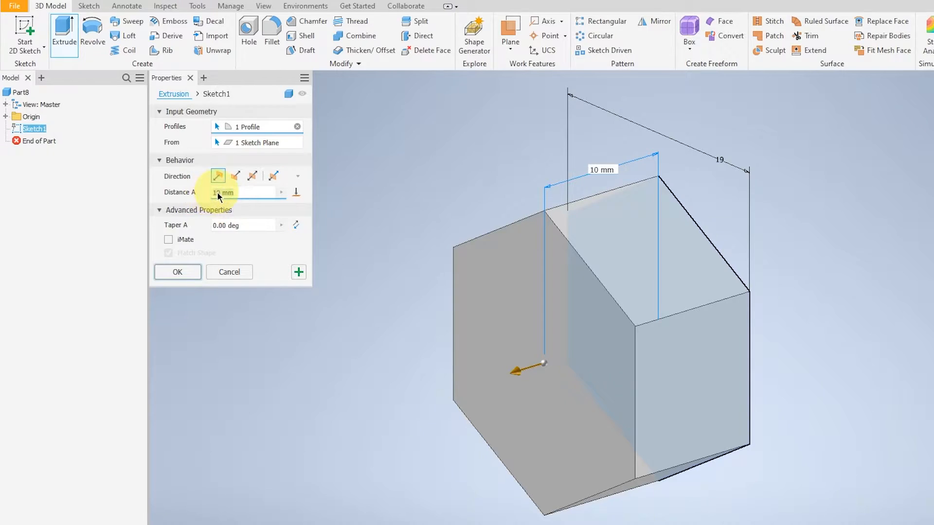
click(177, 271)
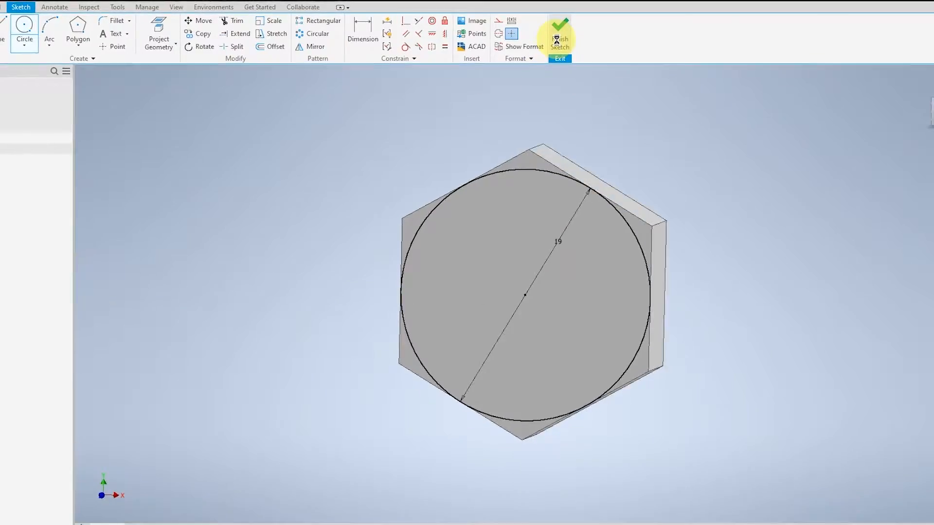
- Extrude the 19 mm face circle 7.5 mm as Intersect with a 45° taper to bevel the hex corners
click(558, 27)
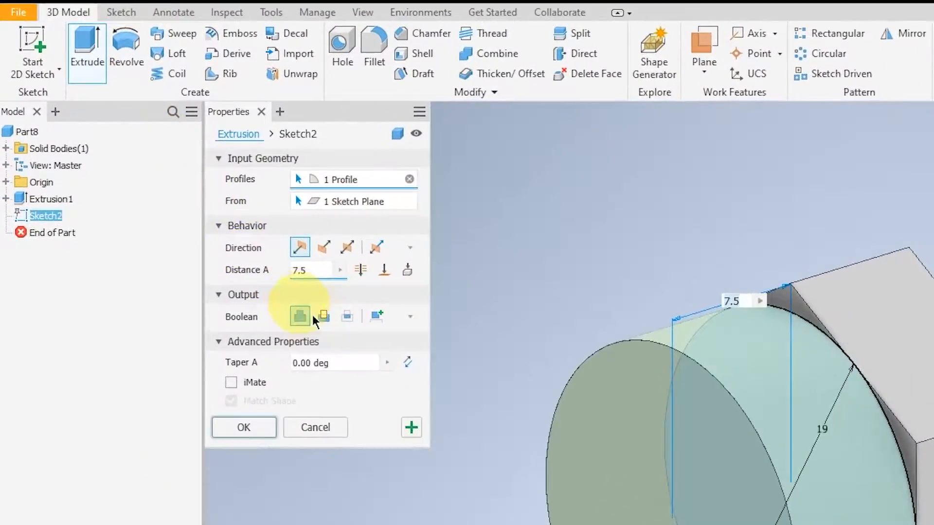
text(4)
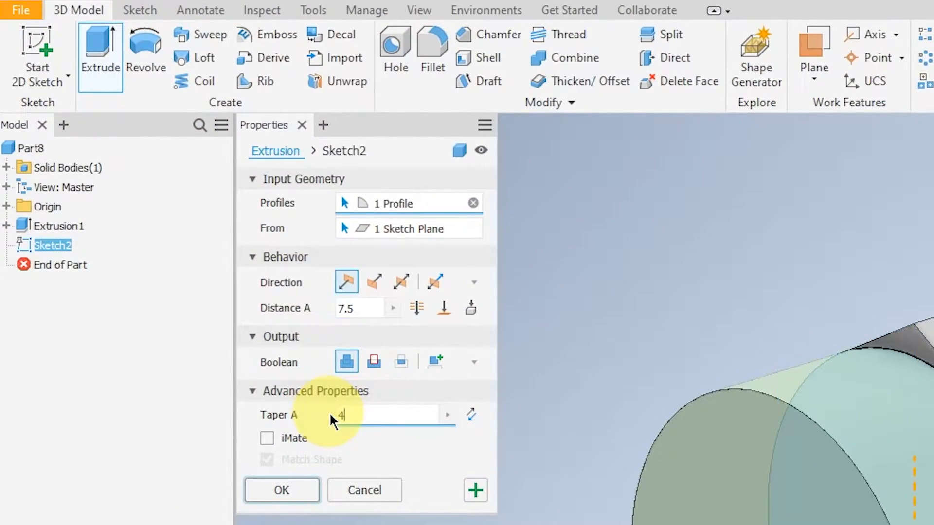
text(5)
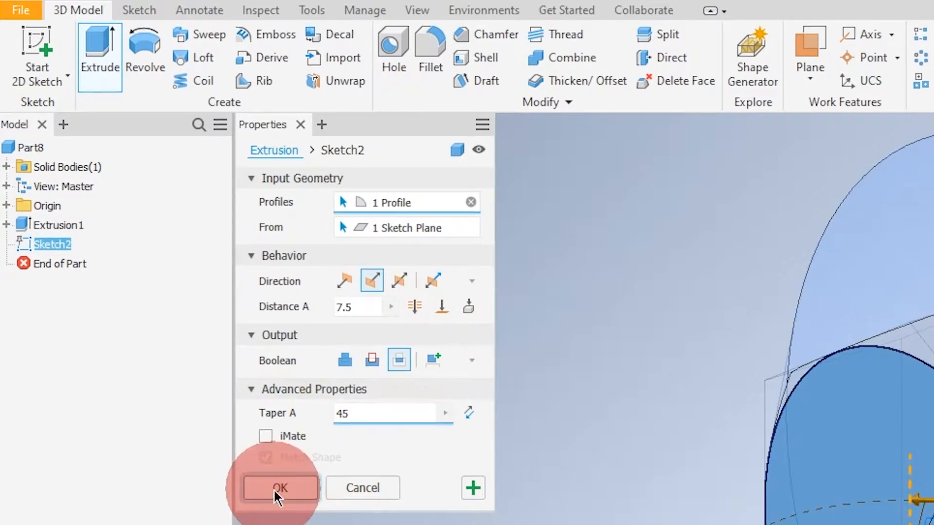
click(280, 487)
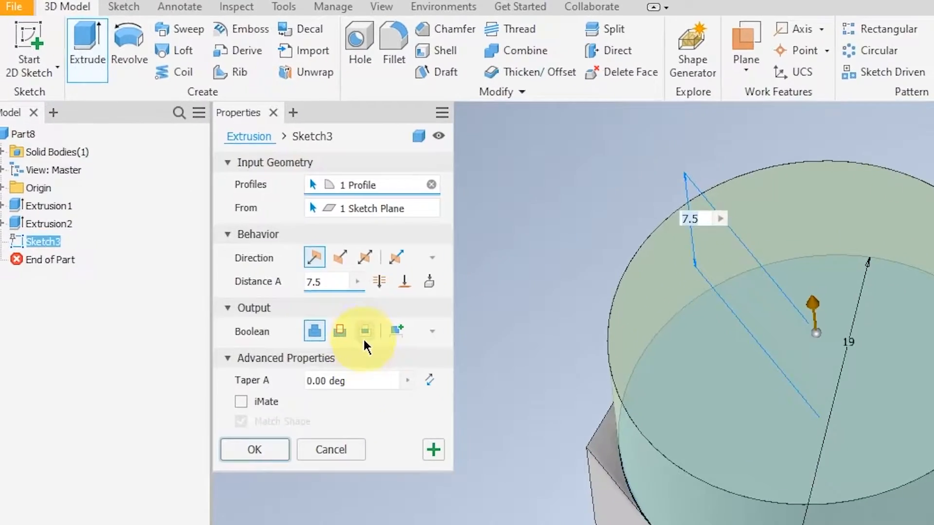
- Apply the same tapered Intersect extrusion on the nut's second face
click(364, 331)
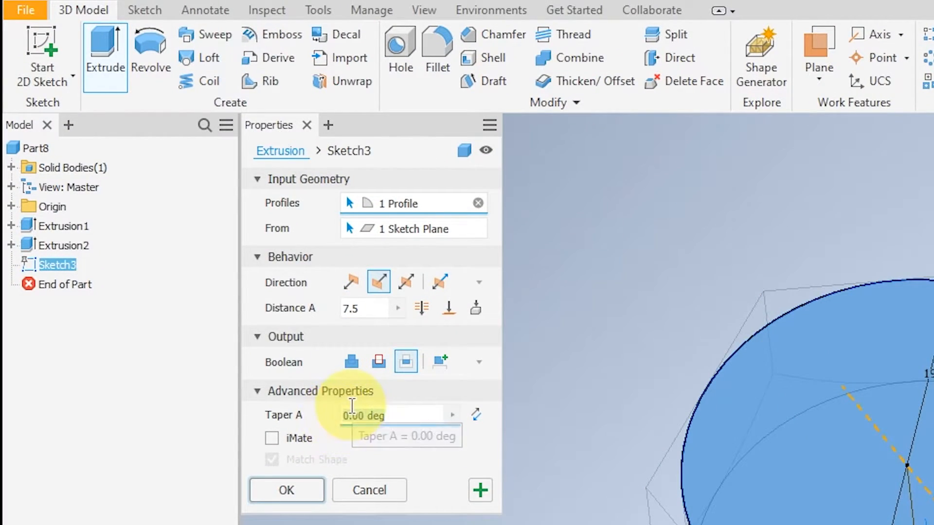
click(285, 490)
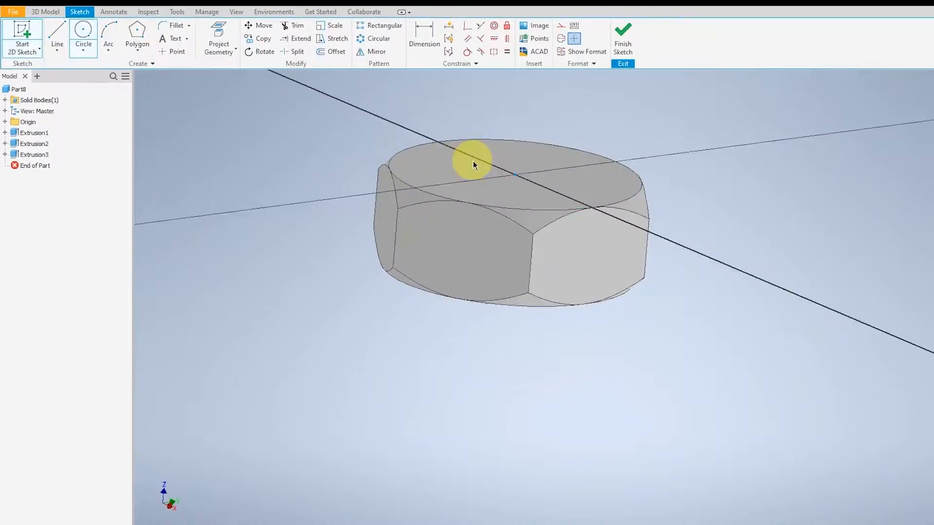
- Place a 10 mm centre circle and cut it through the nut as a hole
click(473, 164)
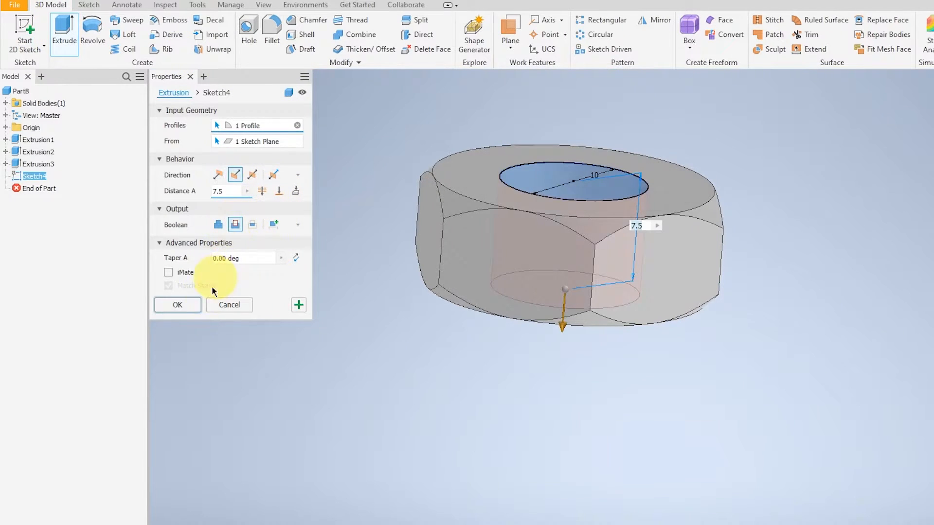
click(177, 304)
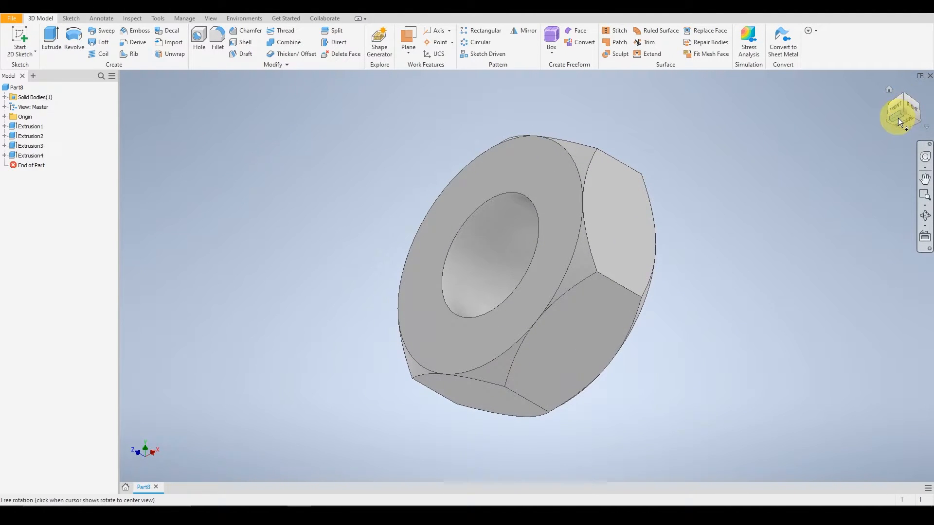
- Return the nut to the home view and start a Chamfer on it
click(903, 113)
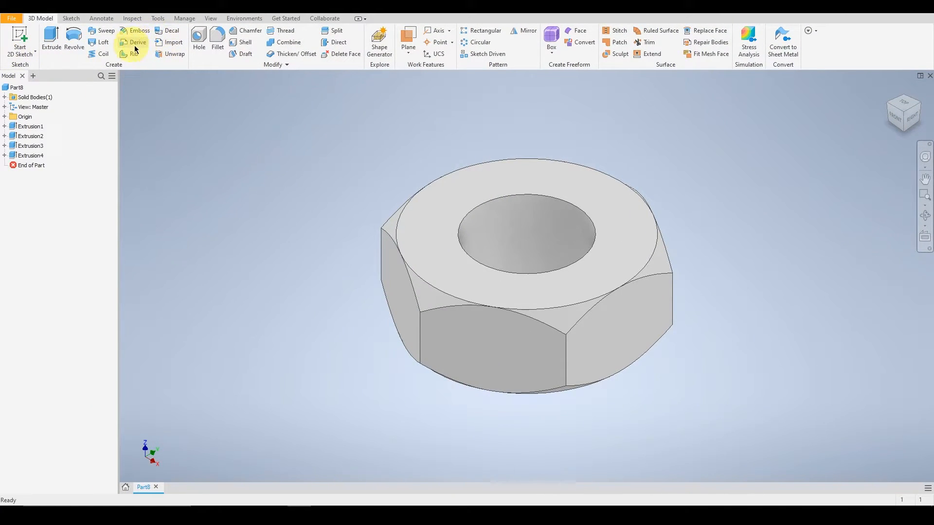
click(248, 30)
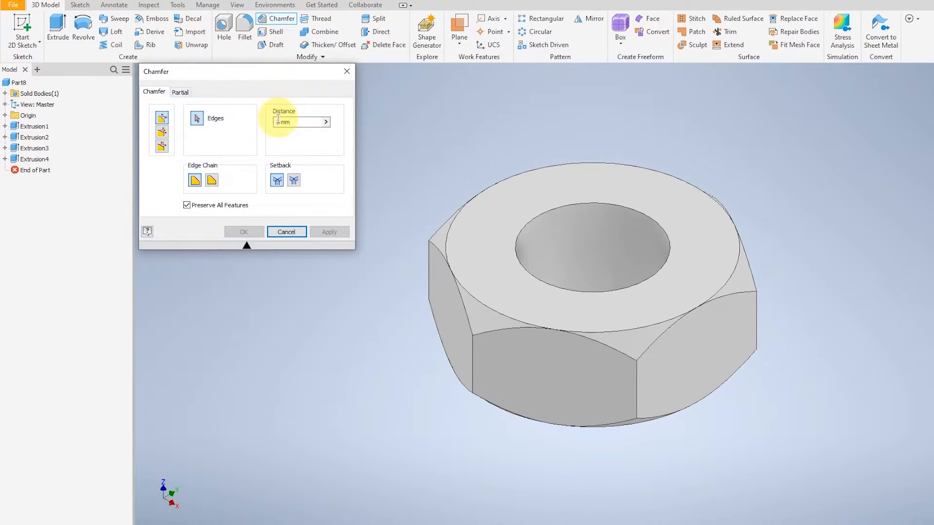
- Chamfer both circular edges of the nut's through-hole
click(300, 122)
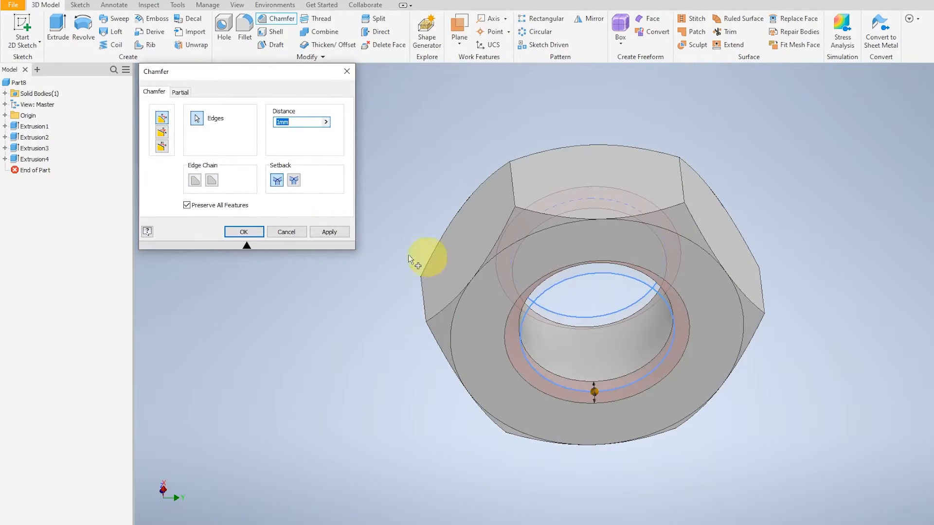
click(243, 232)
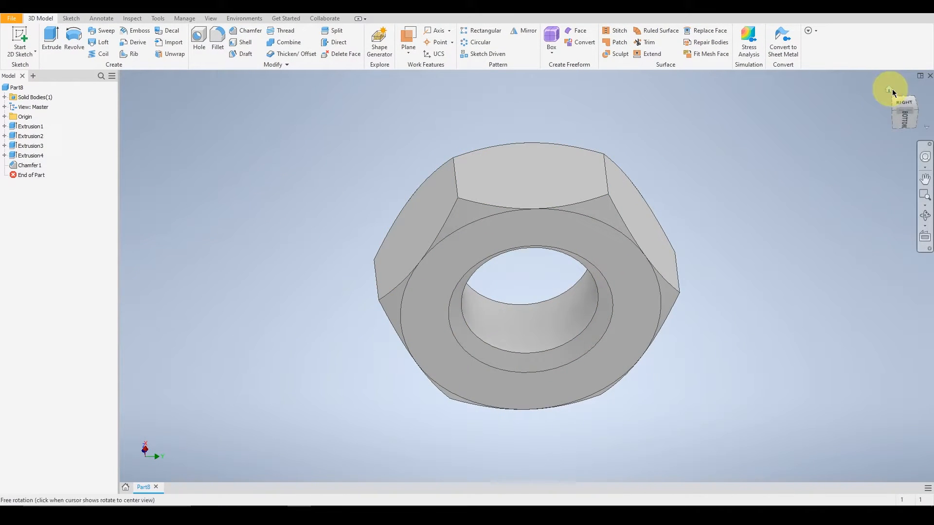
drag(889, 92, 604, 126)
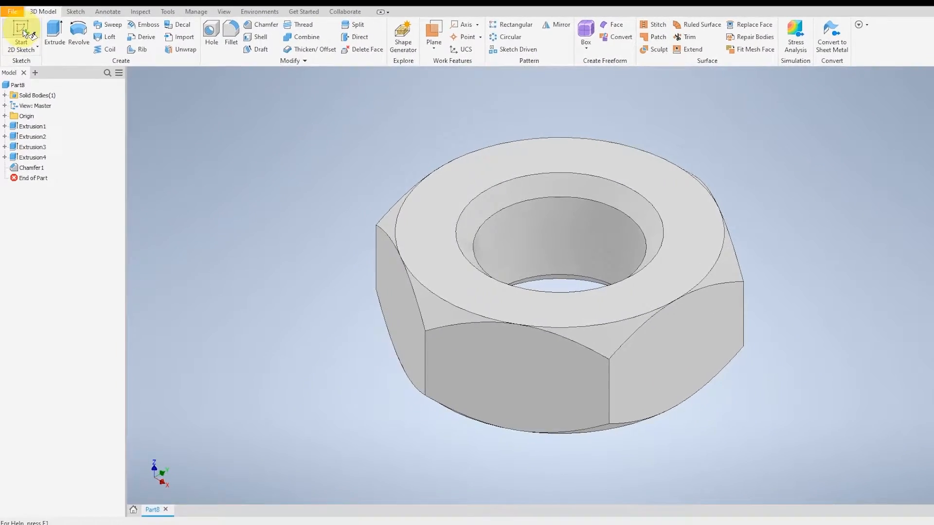
- Start Sketch5 on an origin plane and begin dimensioning the triangular thread profile
click(6, 116)
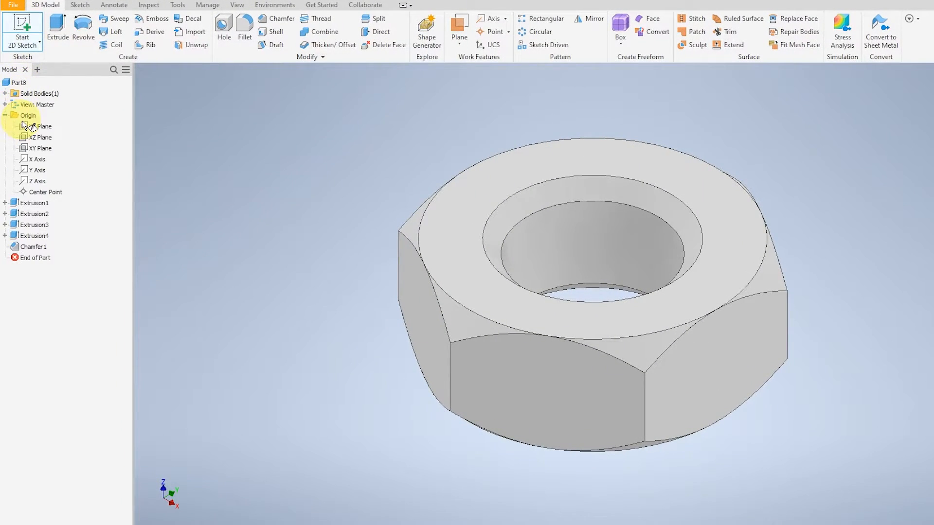
click(41, 126)
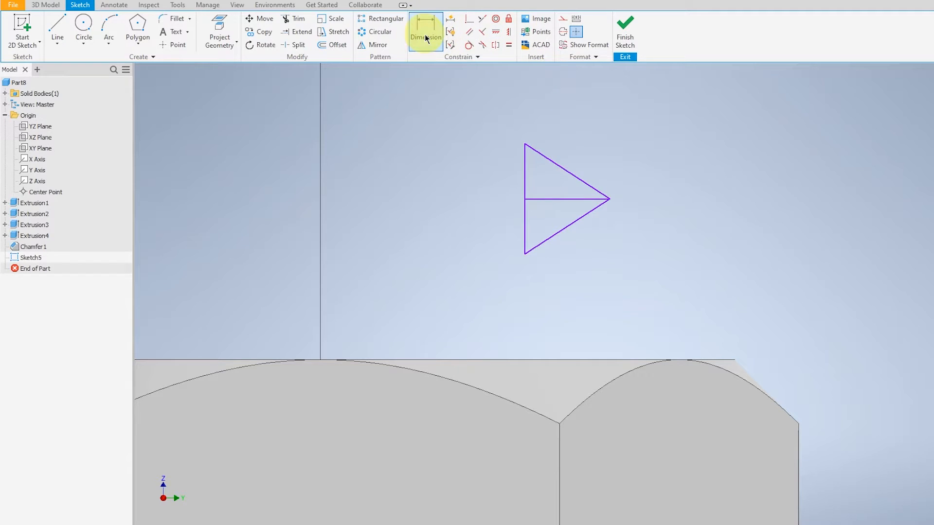
click(425, 31)
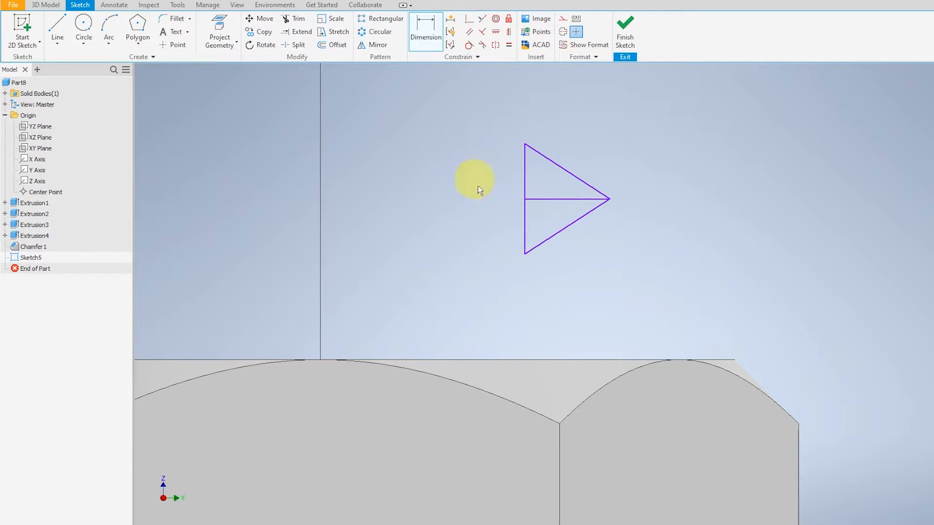
mouse_move(524, 256)
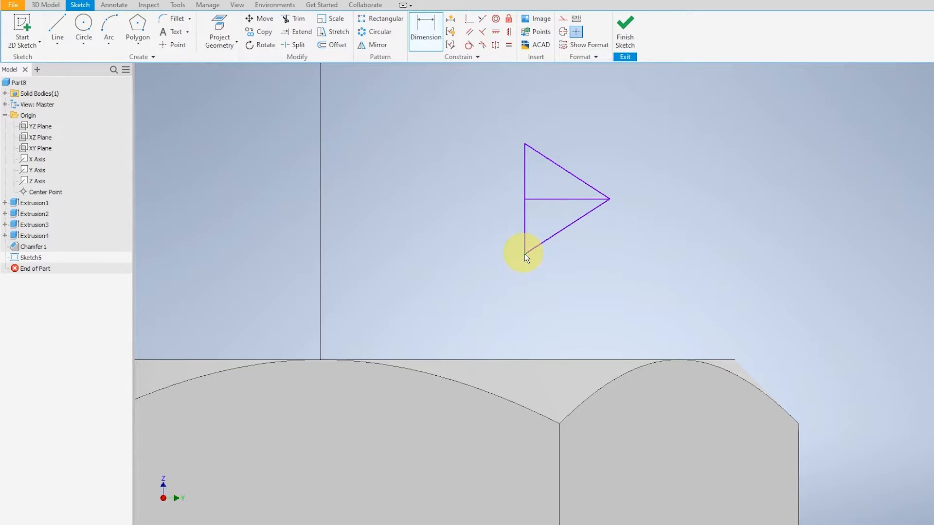
mouse_move(535, 271)
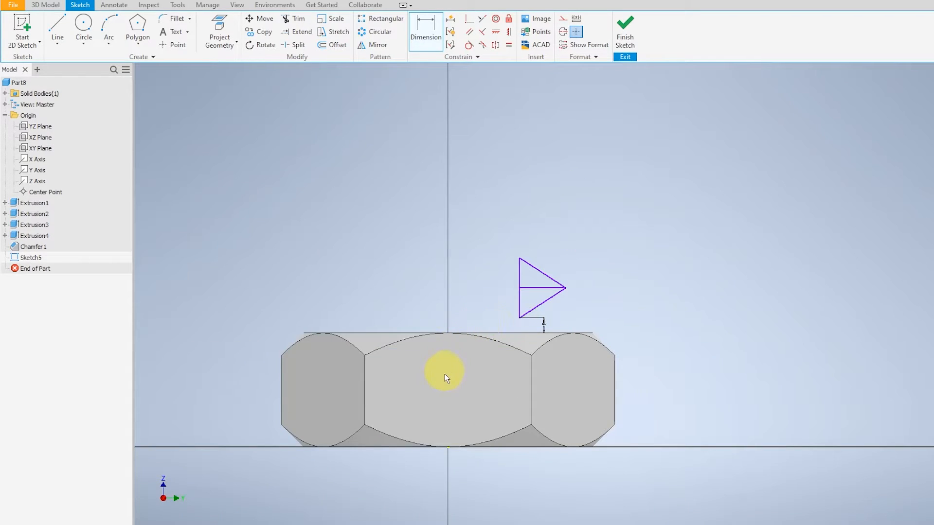
mouse_move(308, 65)
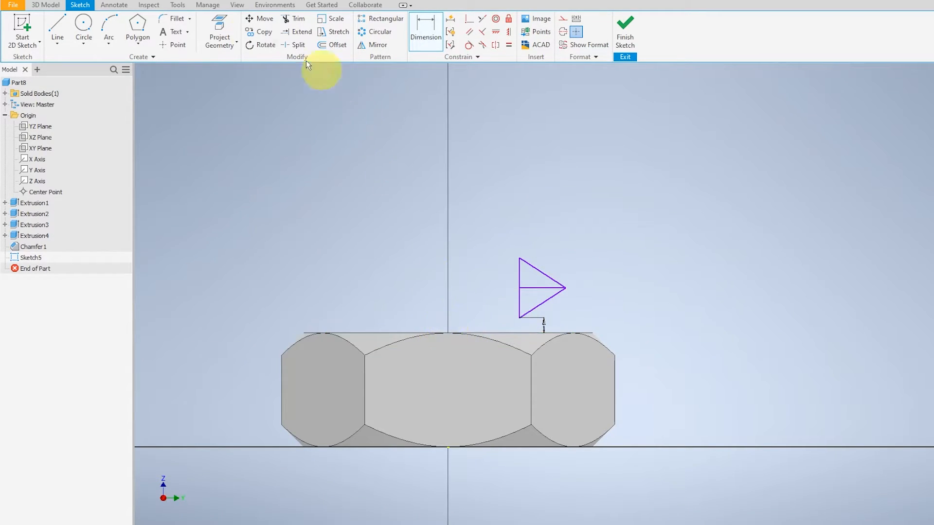
- Draw the centre axis line and dimension the profile 5 mm offset, 60° flanks and 1.75 height
click(58, 28)
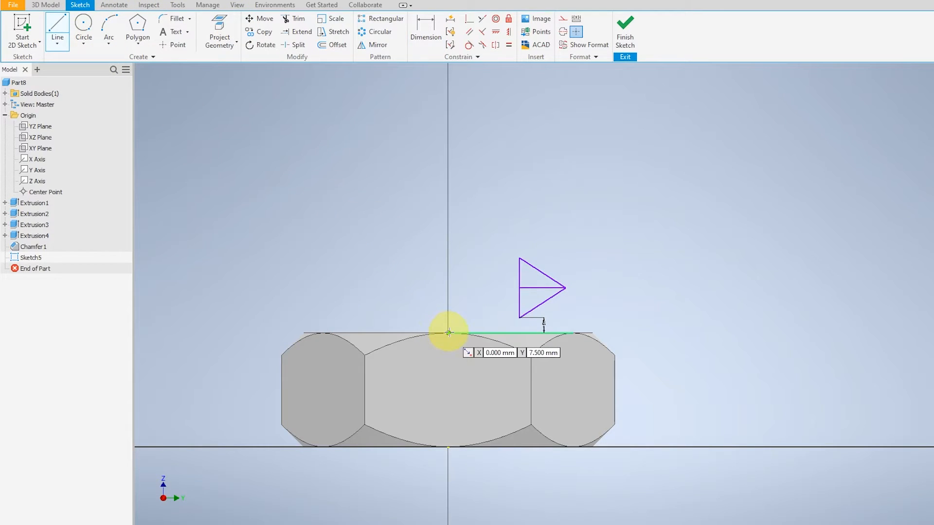
mouse_move(449, 162)
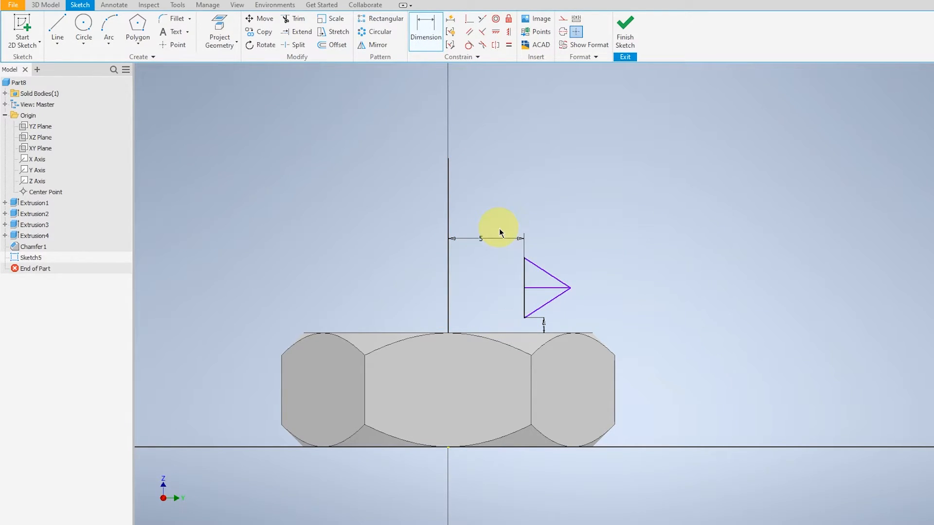
mouse_move(539, 121)
text(1)
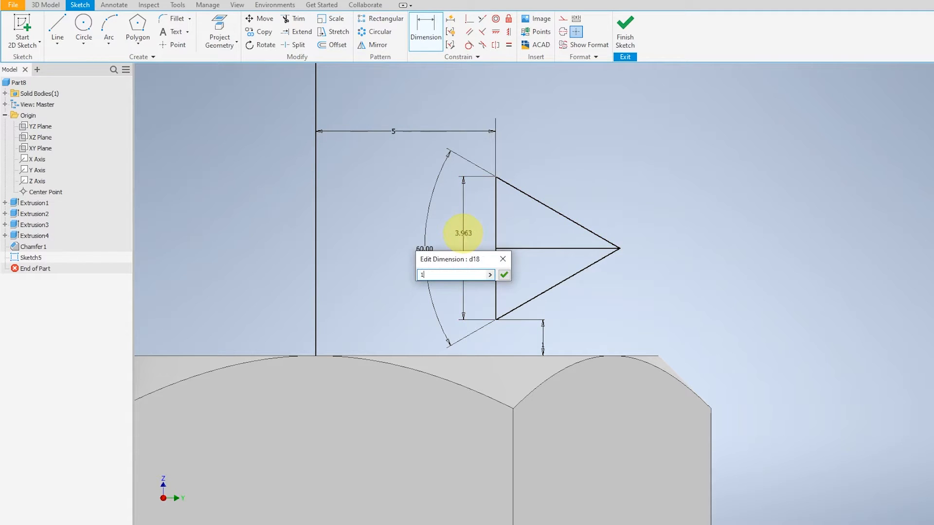
click(503, 274)
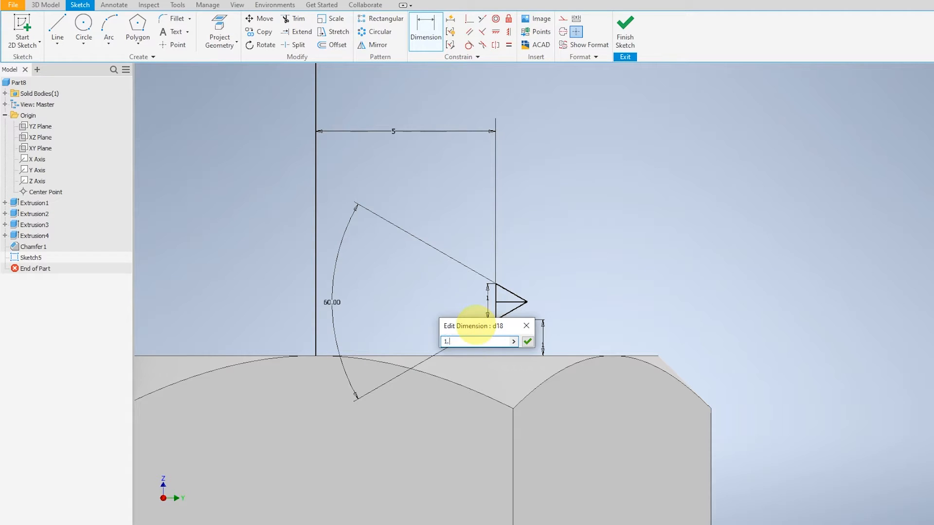
text(1.75)
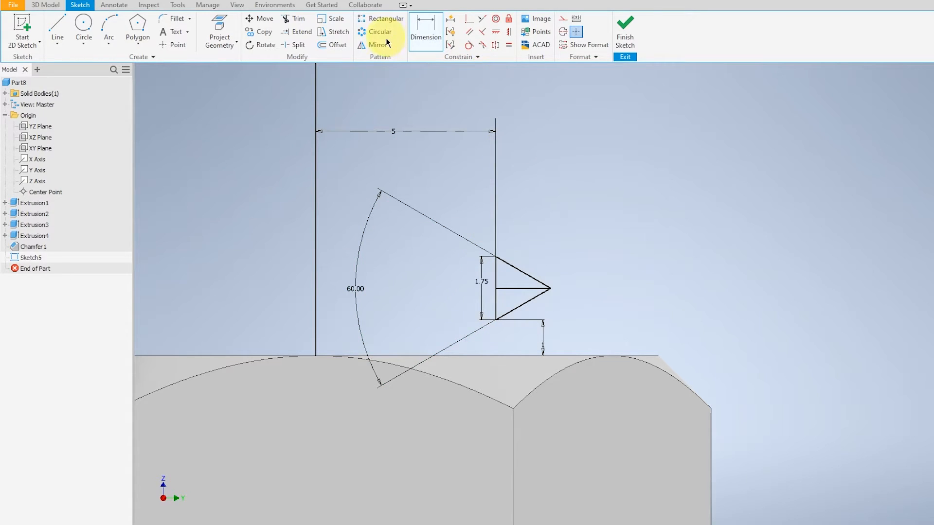
- Round the triangle's pointed tip with a 0.25 fillet
click(176, 18)
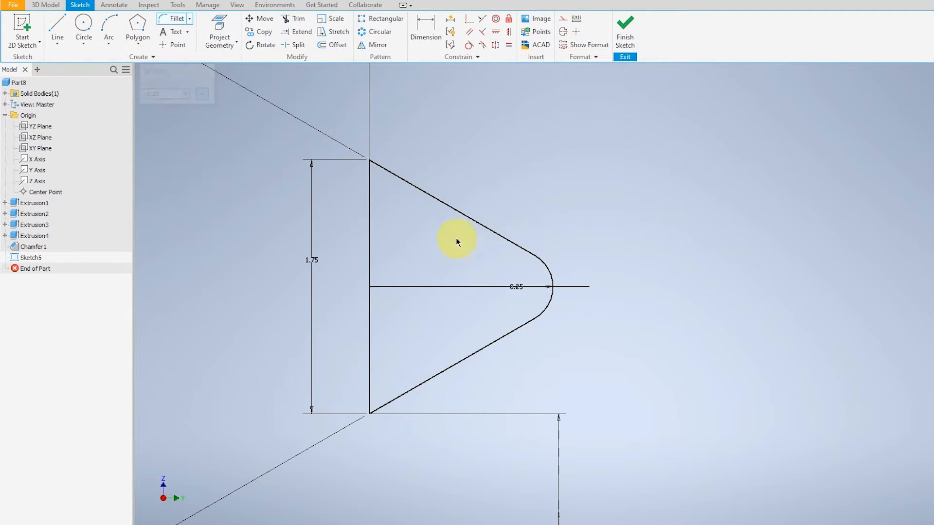
right_click(457, 286)
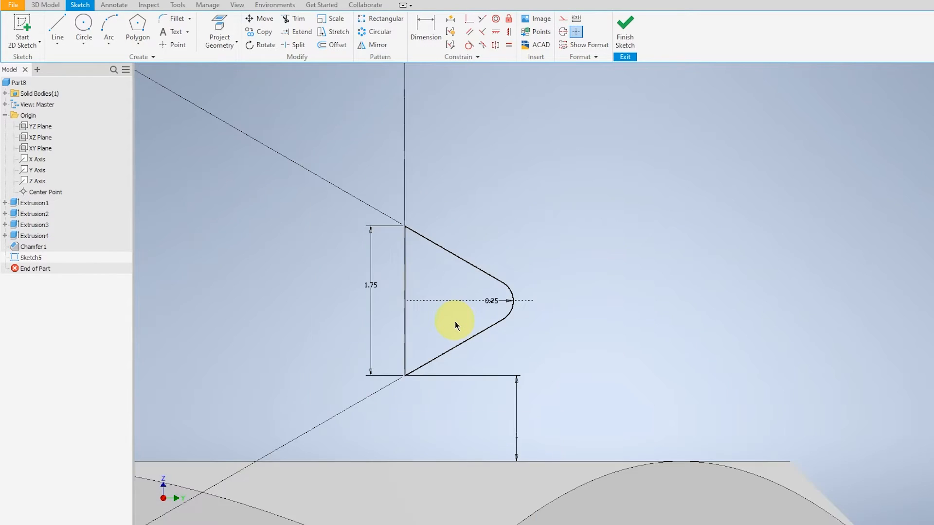
right_click(364, 269)
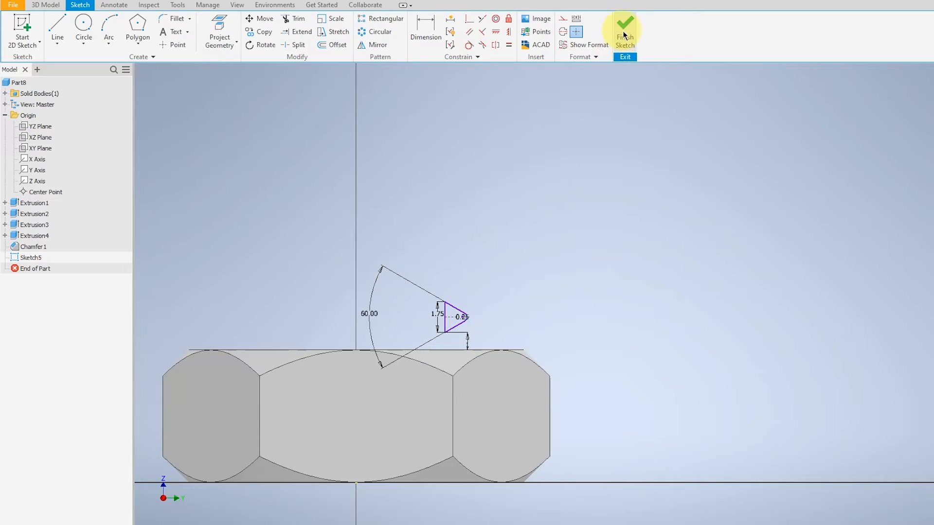
- Finish the sketch and coil the profile around the Z axis at 1.750 mm pitch, height 12, cutting the internal thread
click(624, 33)
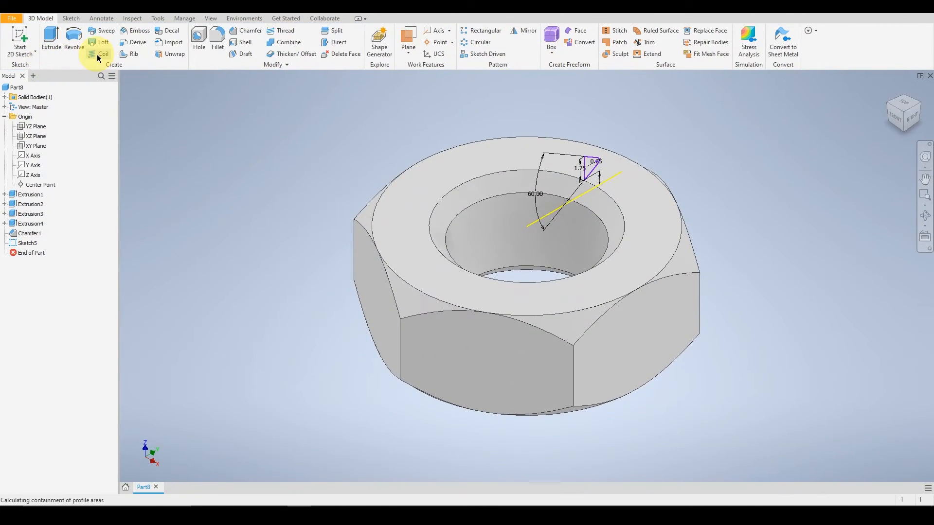
click(100, 41)
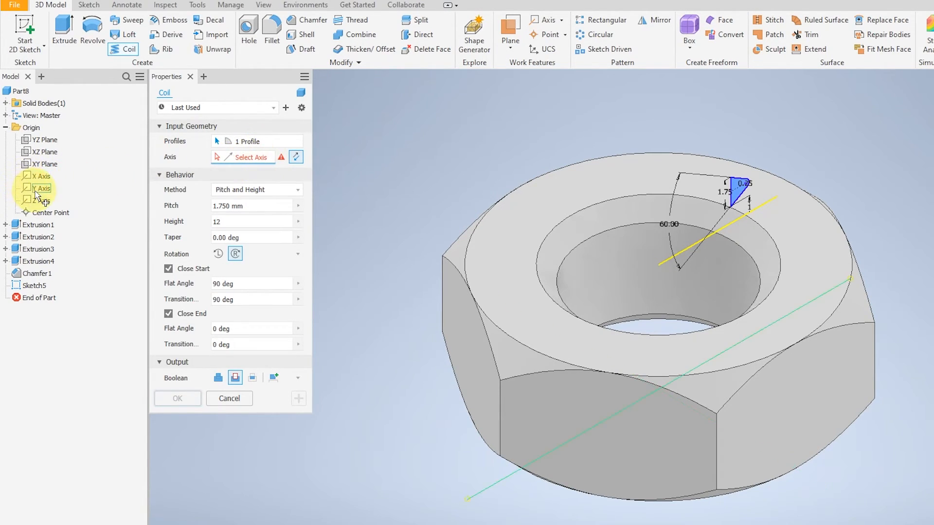
click(40, 200)
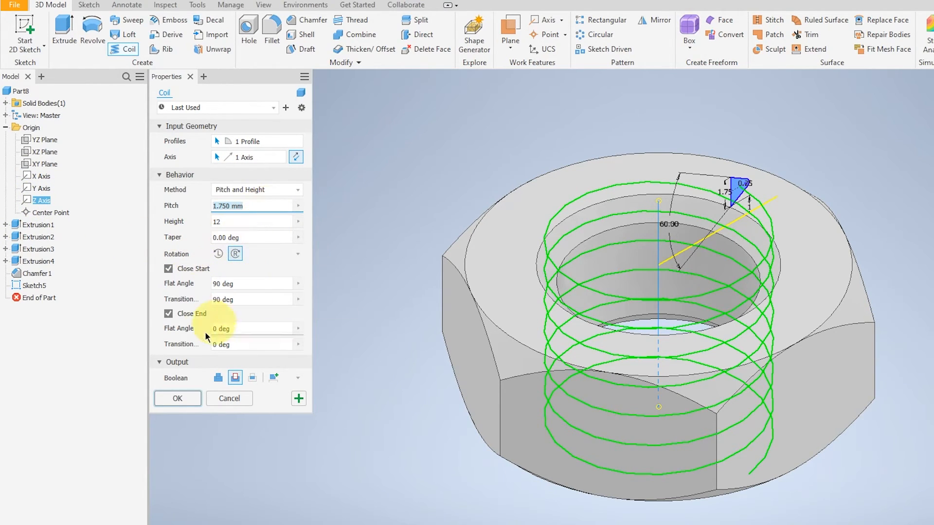
click(177, 399)
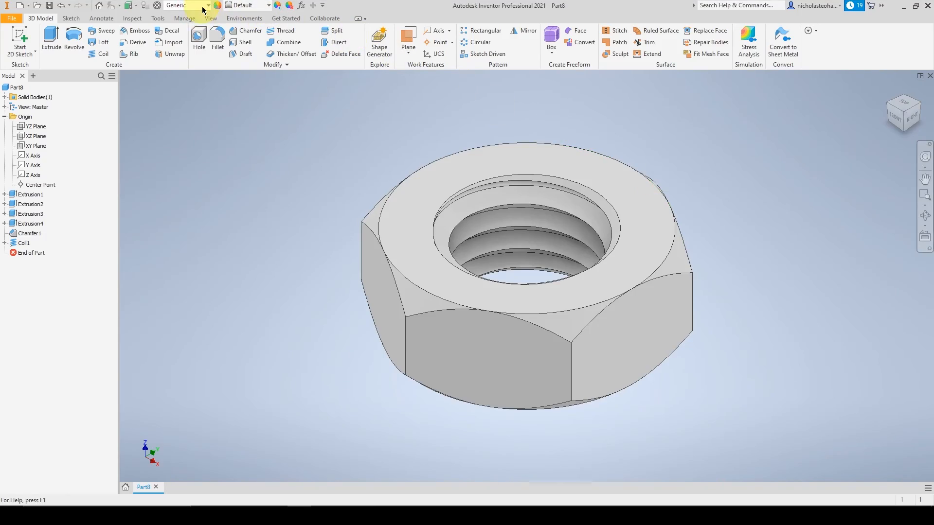
- Assign Steel, Galvanized as the nut's material and browse the Appearance list
click(199, 6)
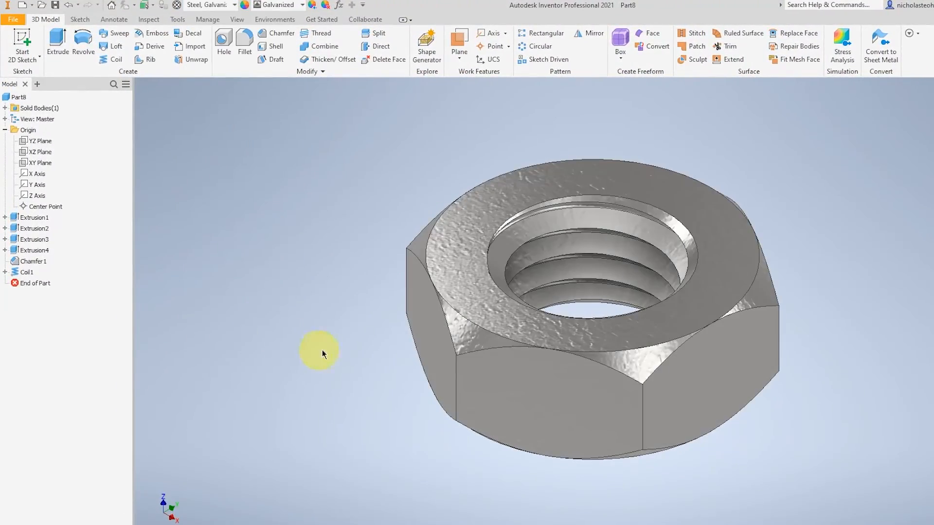
click(302, 5)
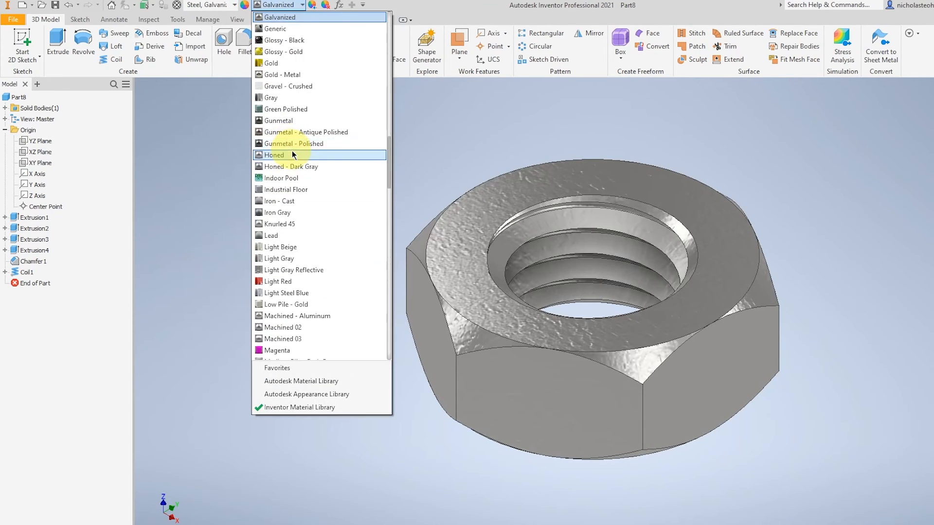